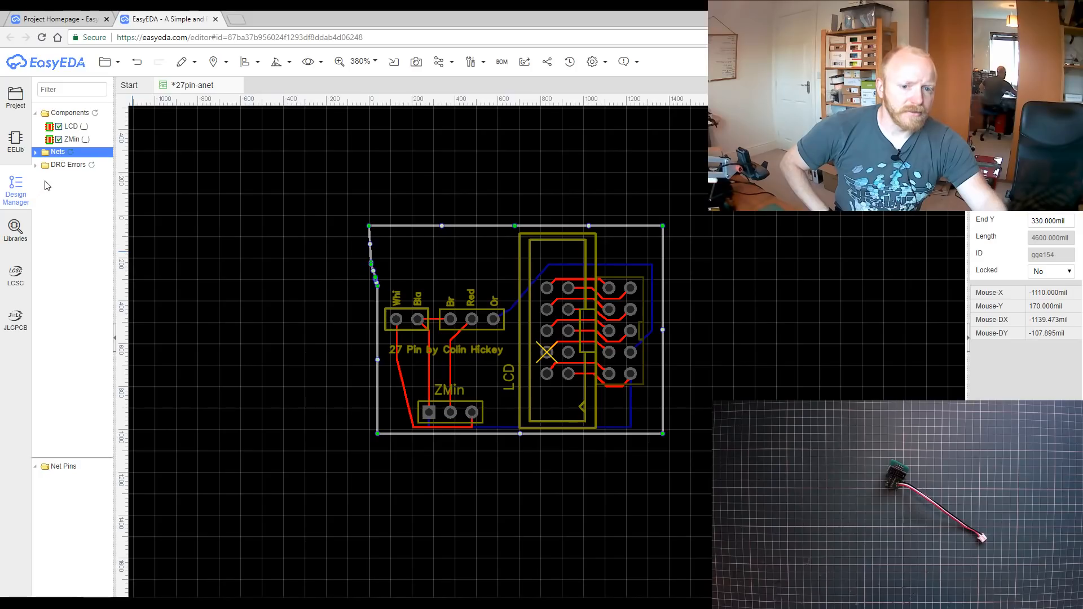
Place LEDs L2 and L3 above the header and extend the board outline around them
click(15, 232)
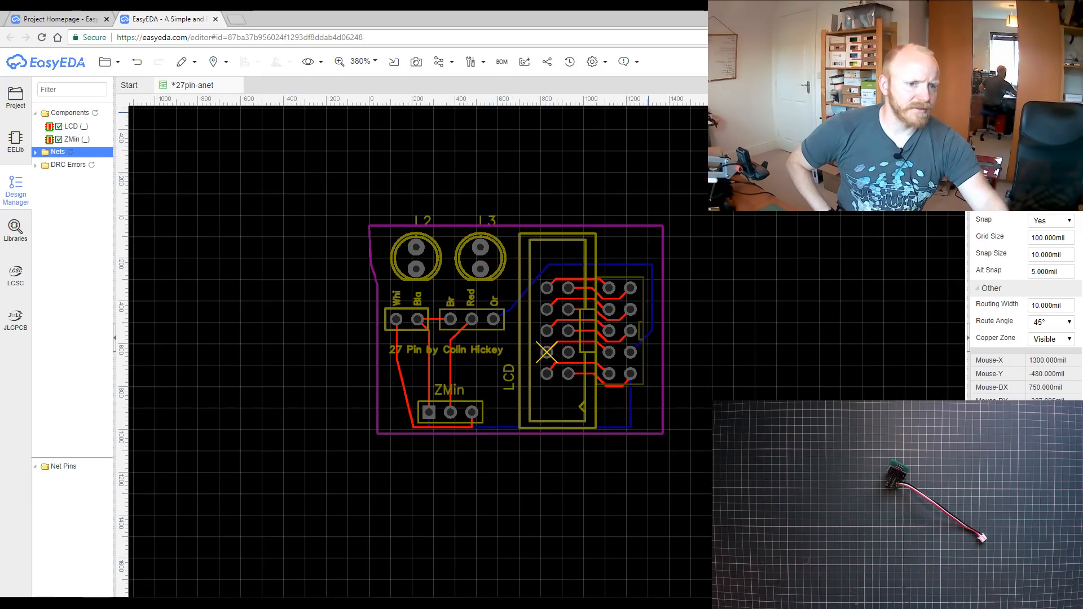
mouse_move(608, 289)
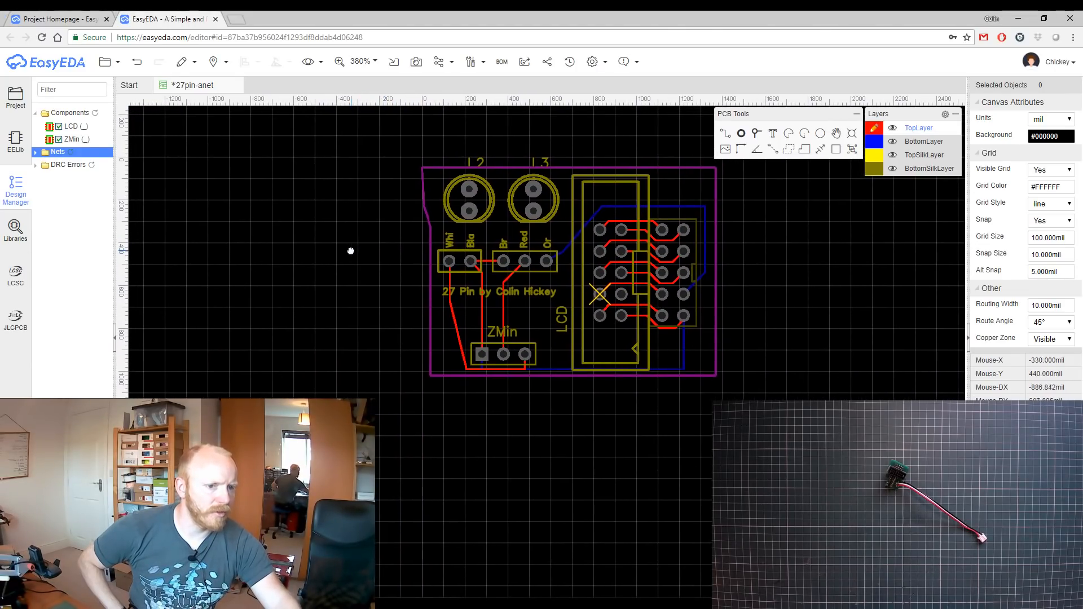
mouse_move(627, 144)
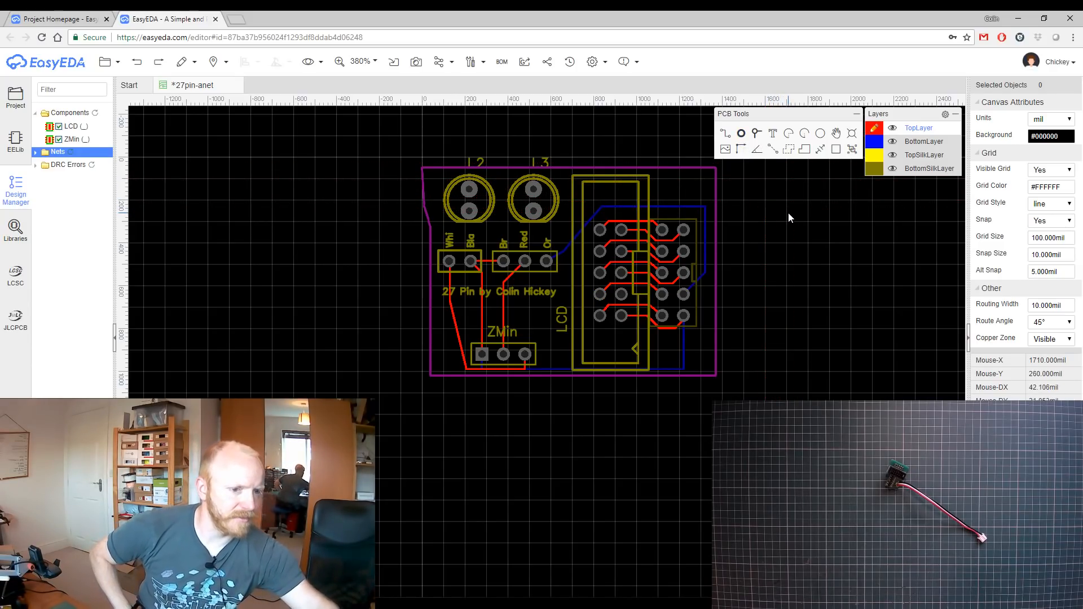
mouse_move(725, 135)
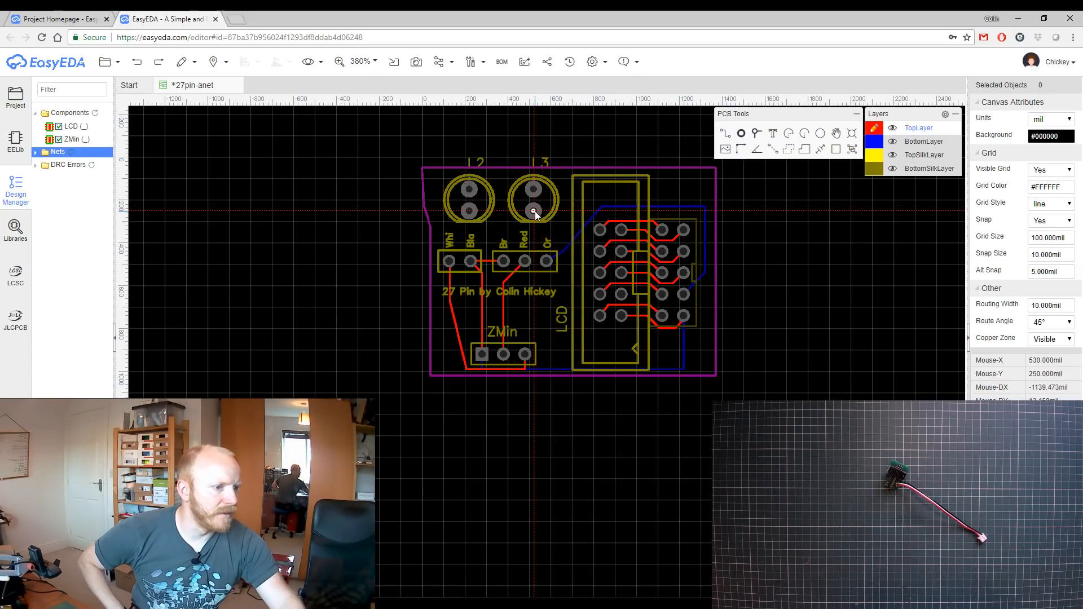
mouse_move(566, 222)
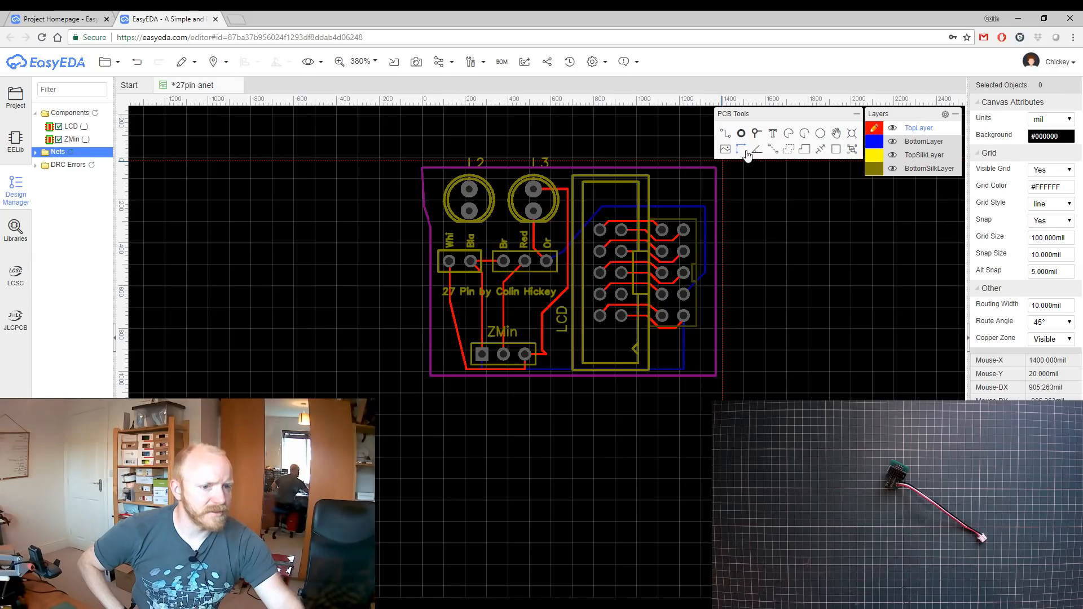
mouse_move(640, 198)
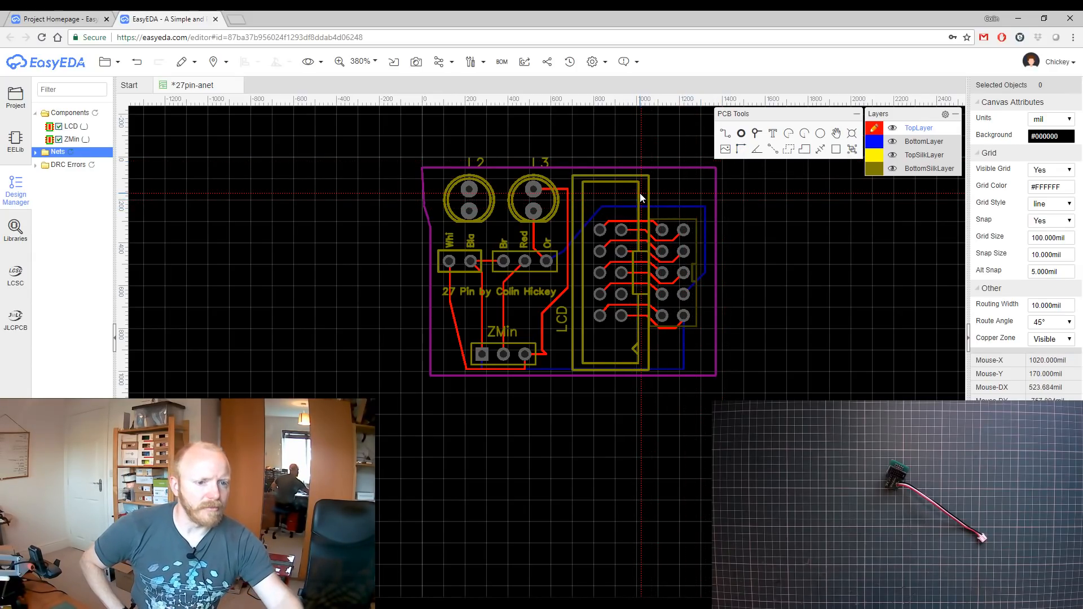
mouse_move(673, 213)
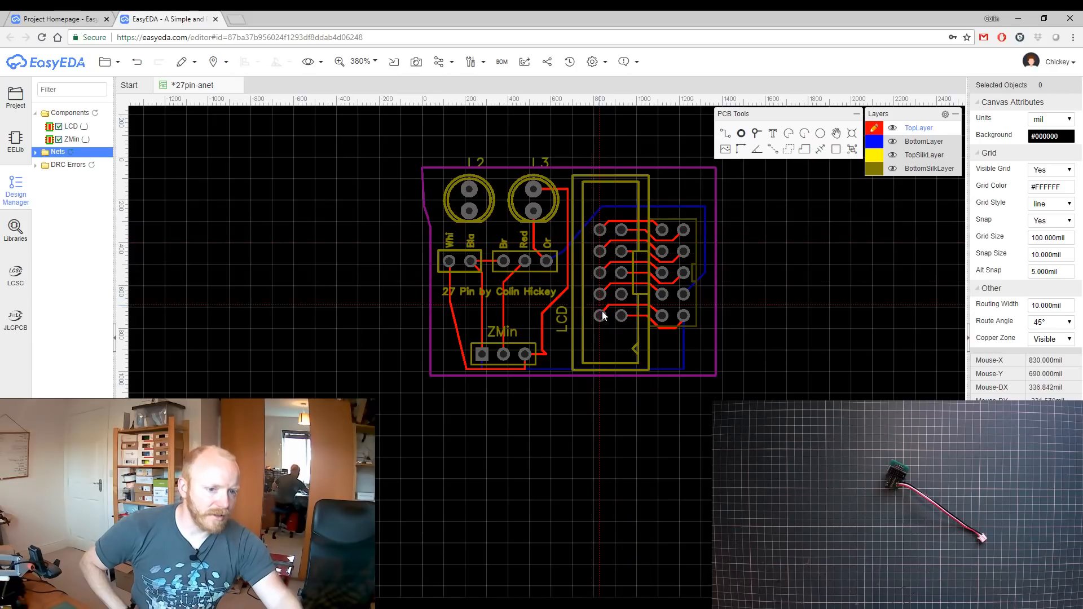
mouse_move(672, 330)
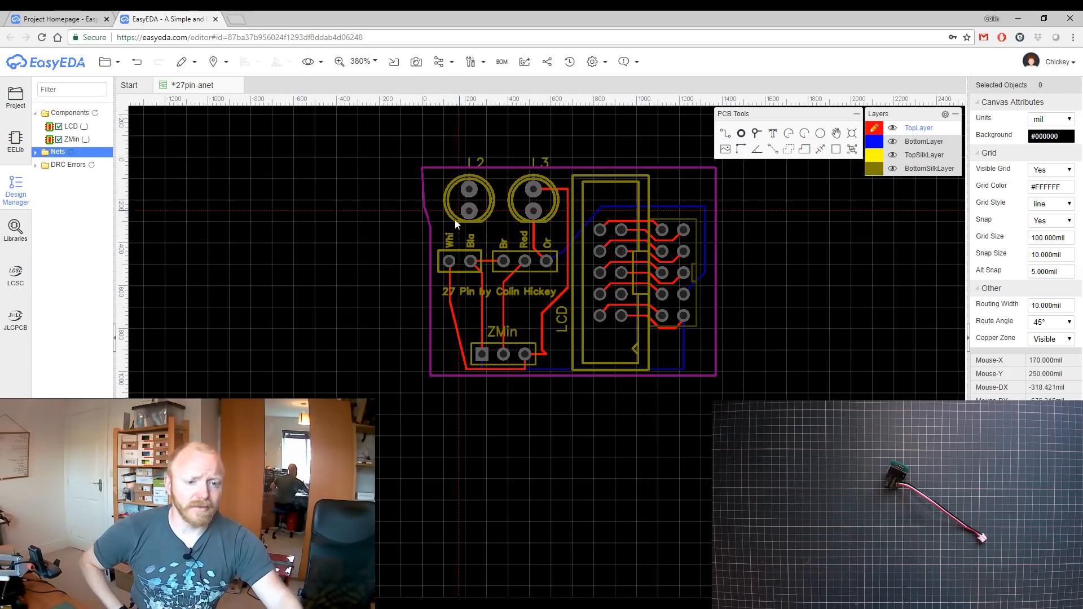
mouse_move(424, 174)
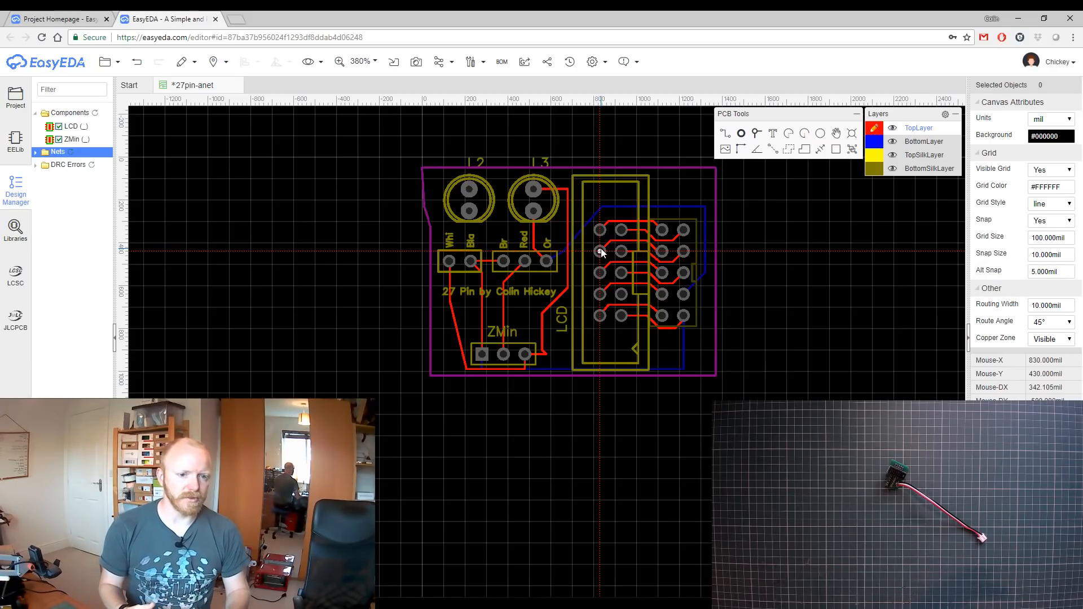
mouse_move(525, 261)
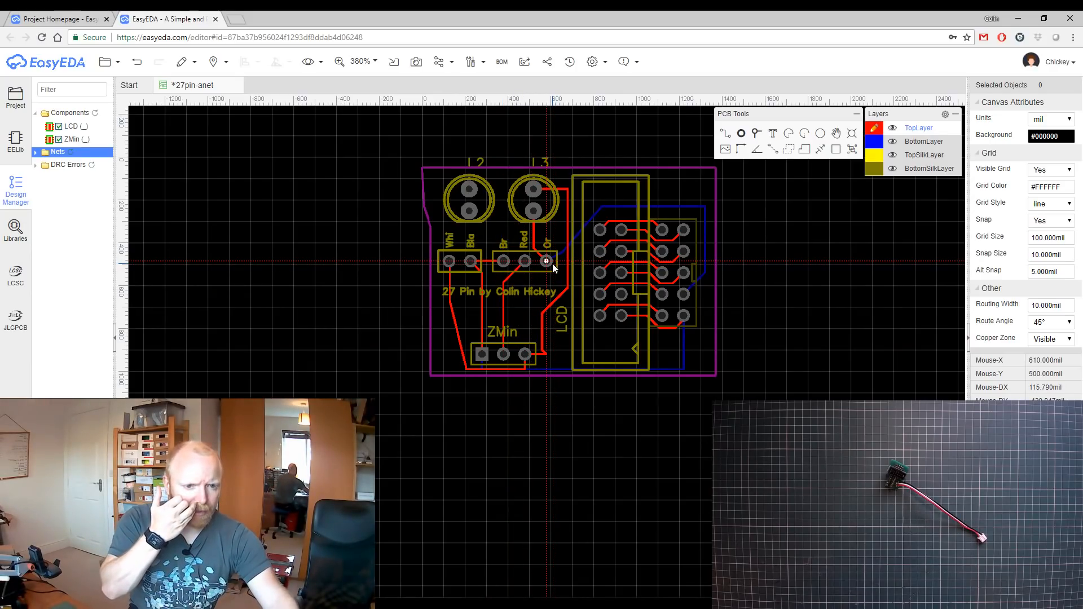
mouse_move(508, 252)
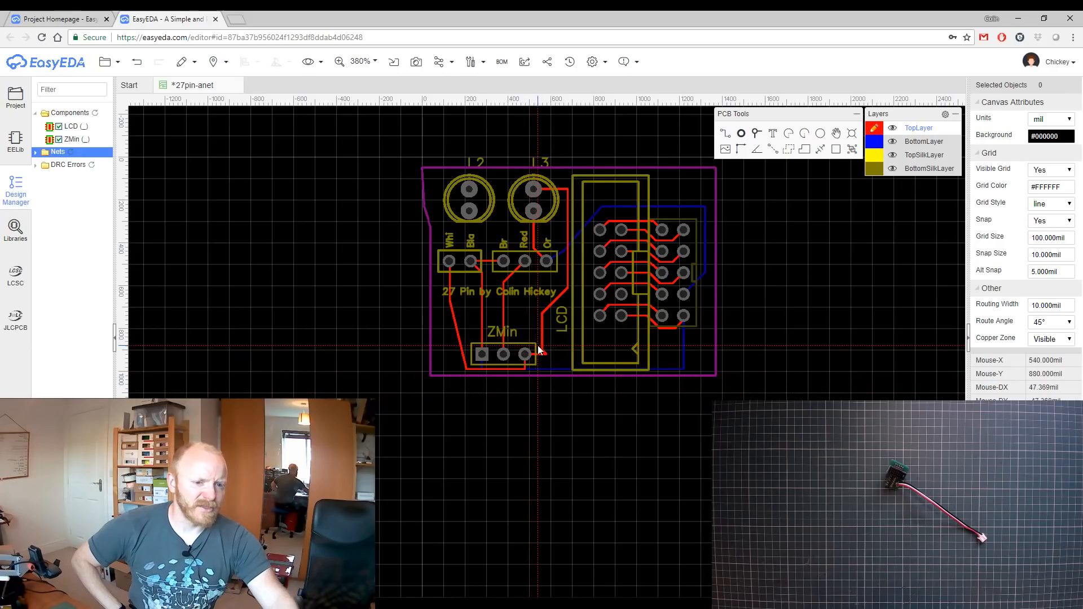
mouse_move(536, 199)
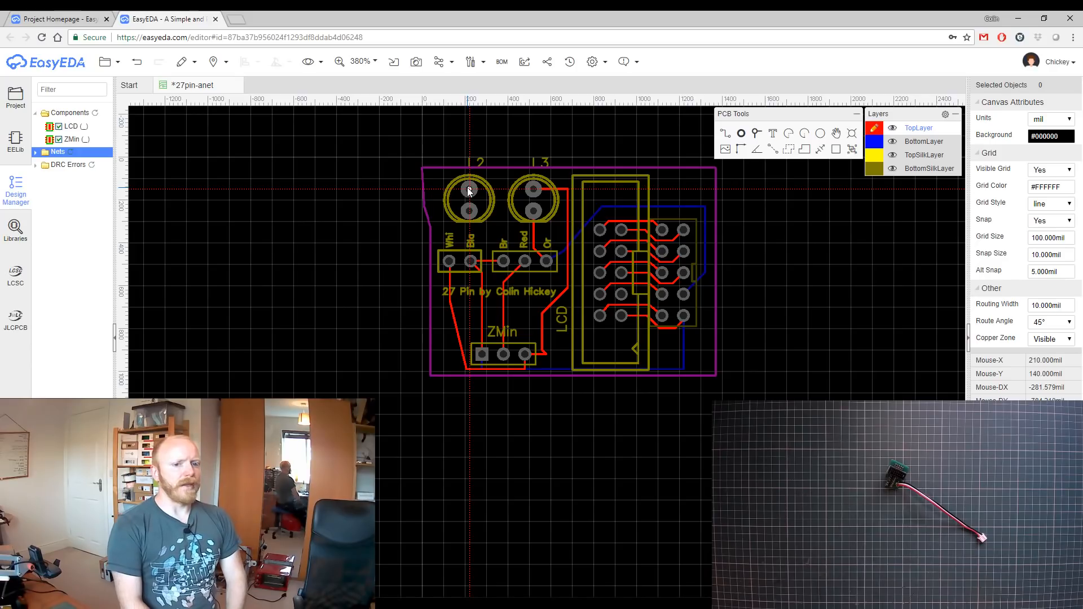
mouse_move(653, 123)
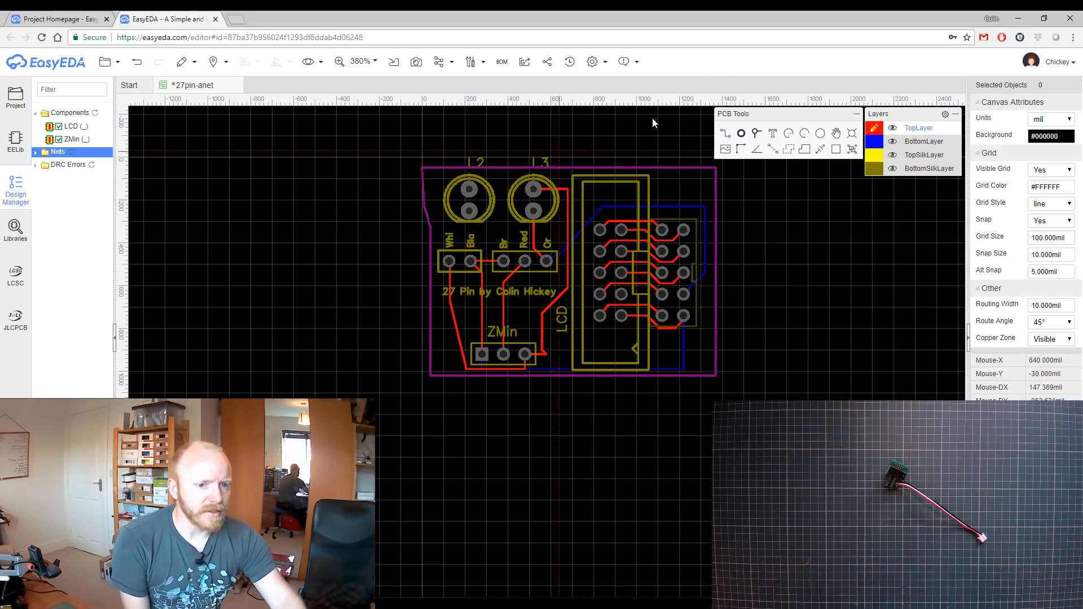
mouse_move(525, 61)
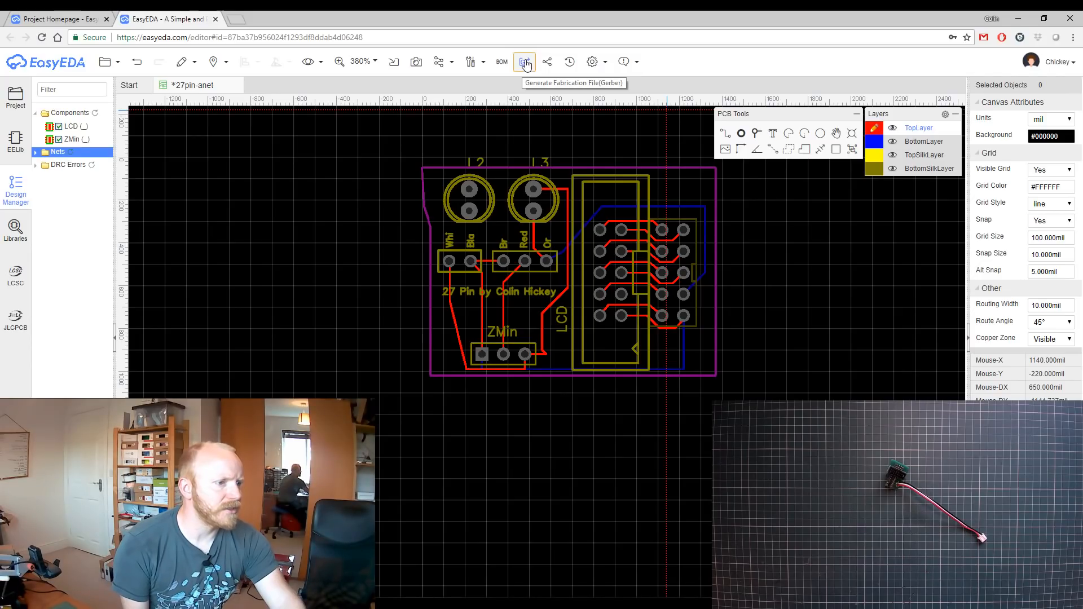
click(524, 61)
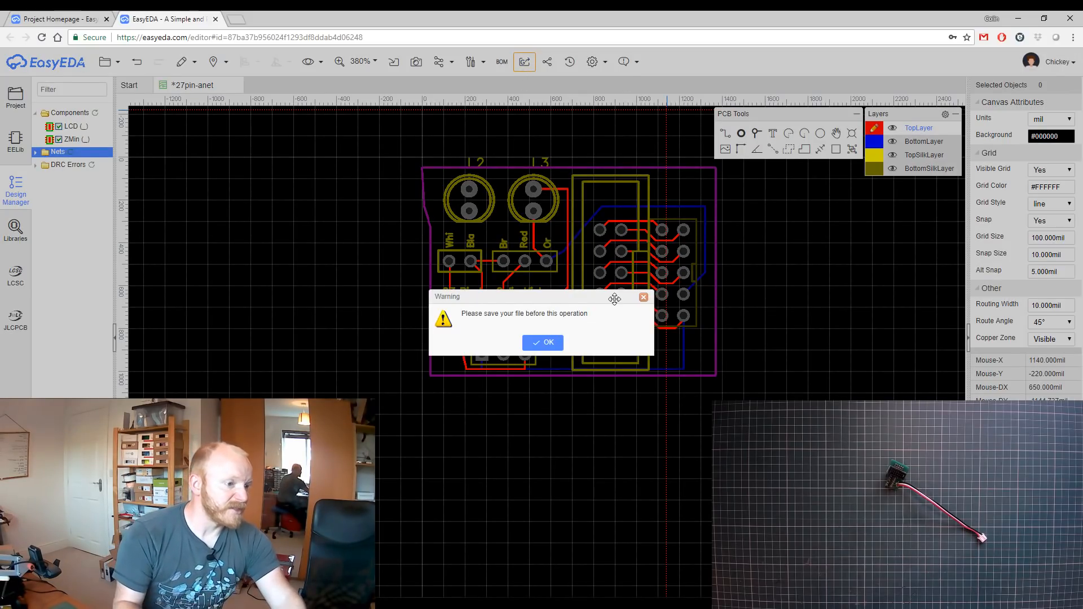
click(543, 342)
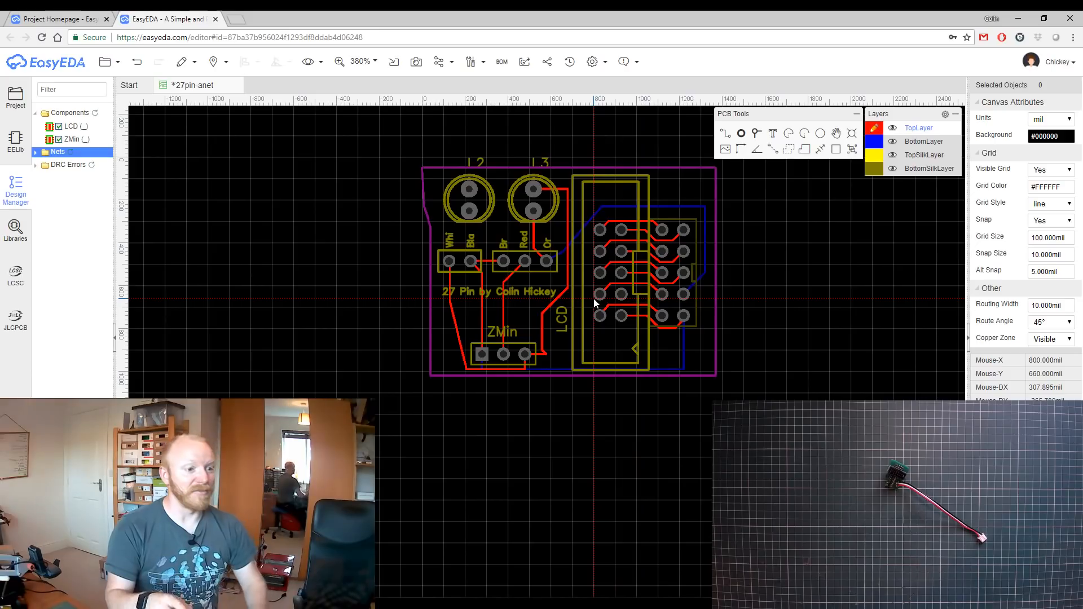